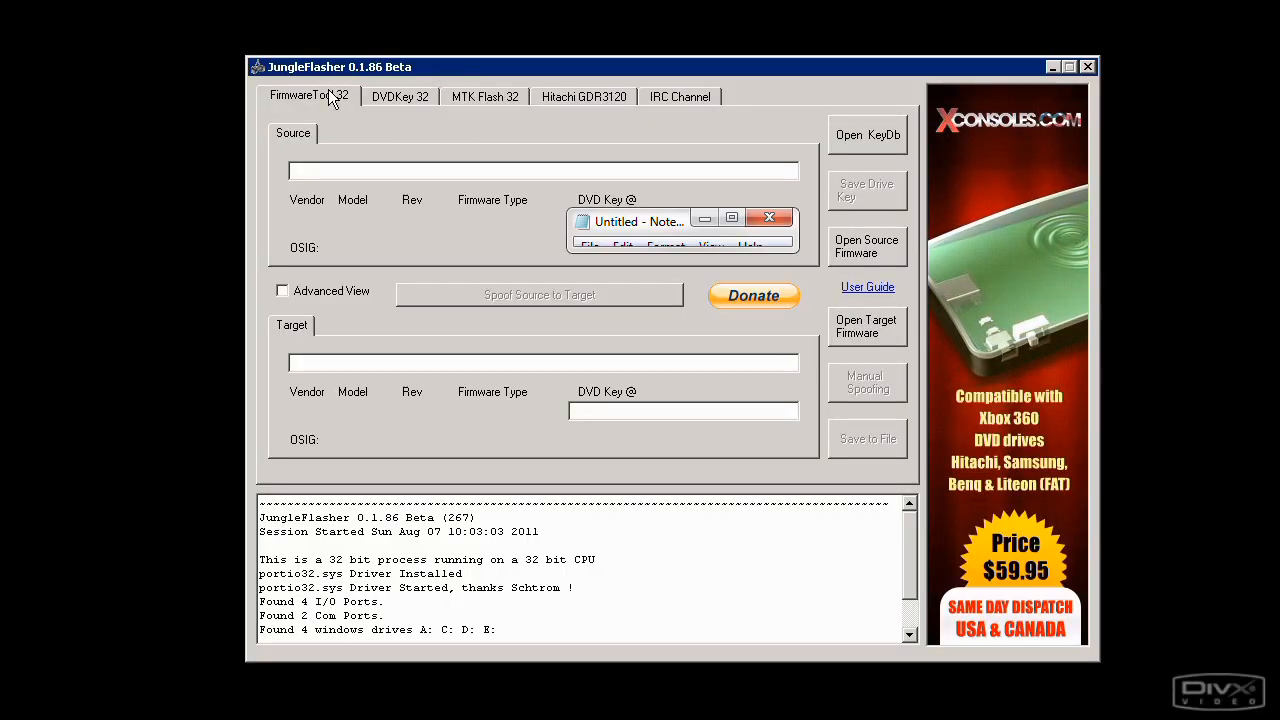
- Browse from Open Source Firmware into the firmware\old orig folder to load Lite-OFW.bin
left_click(866, 246)
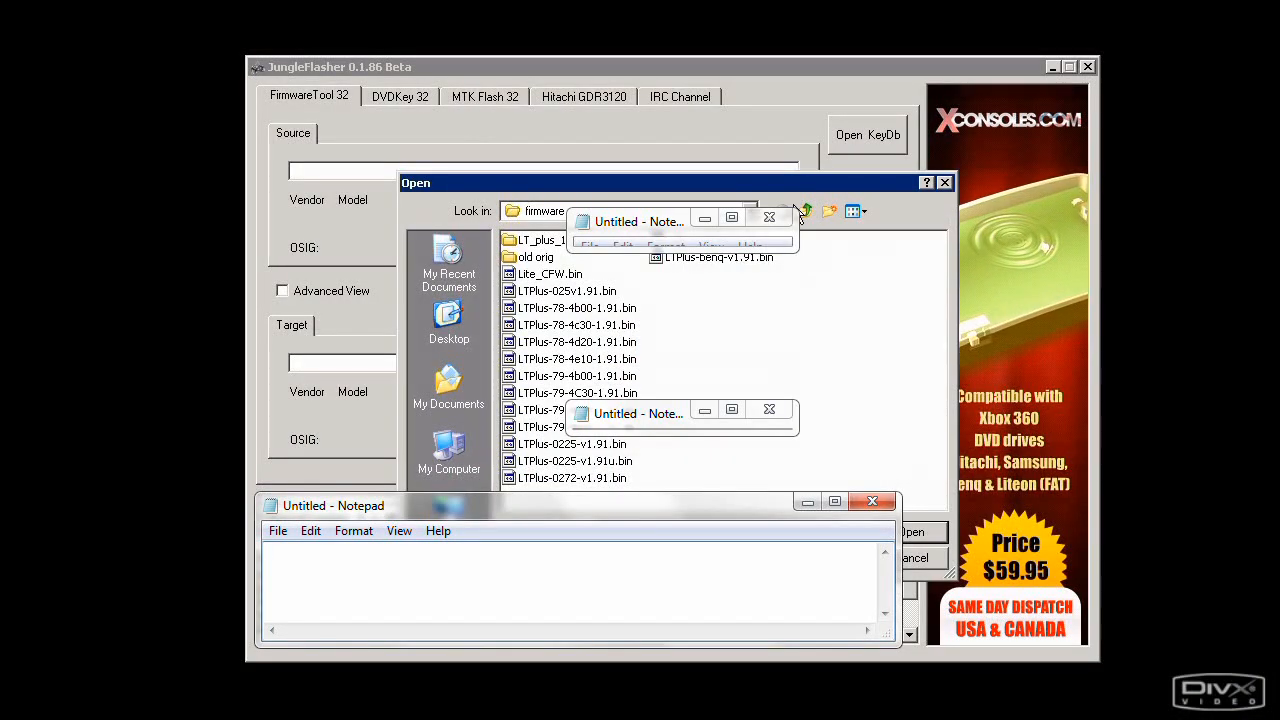
left_click(806, 212)
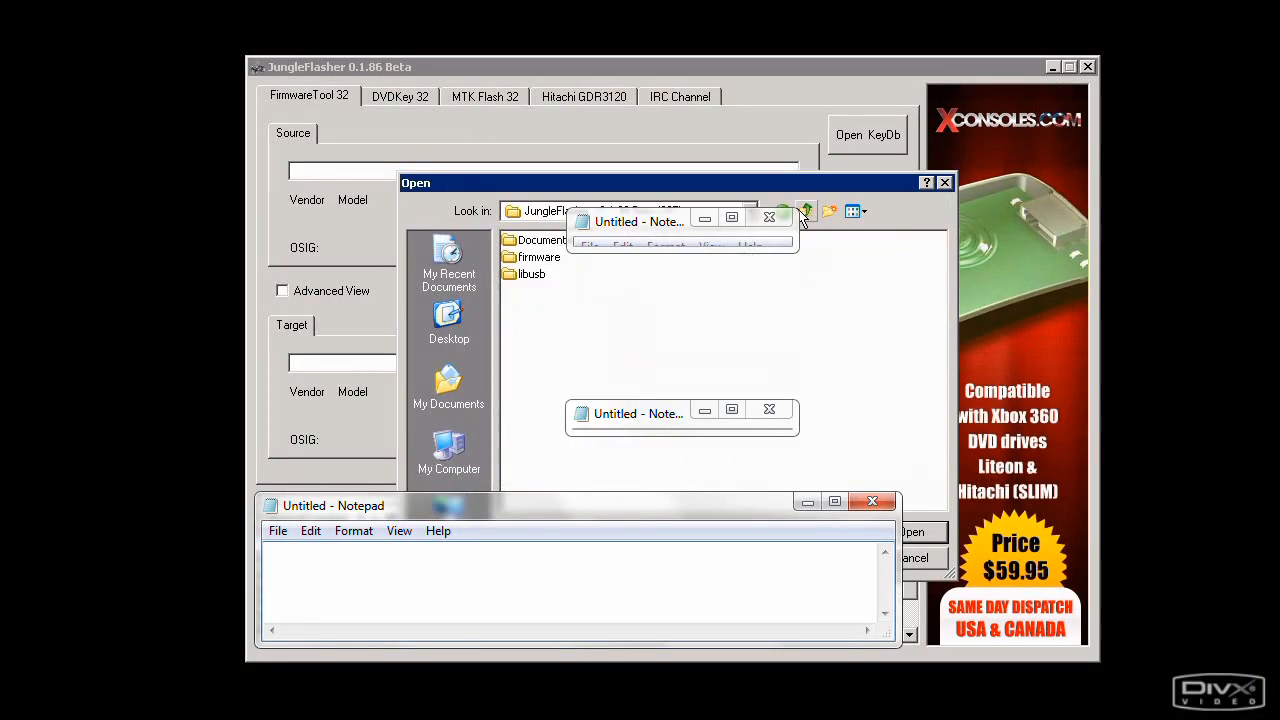
double_click(538, 256)
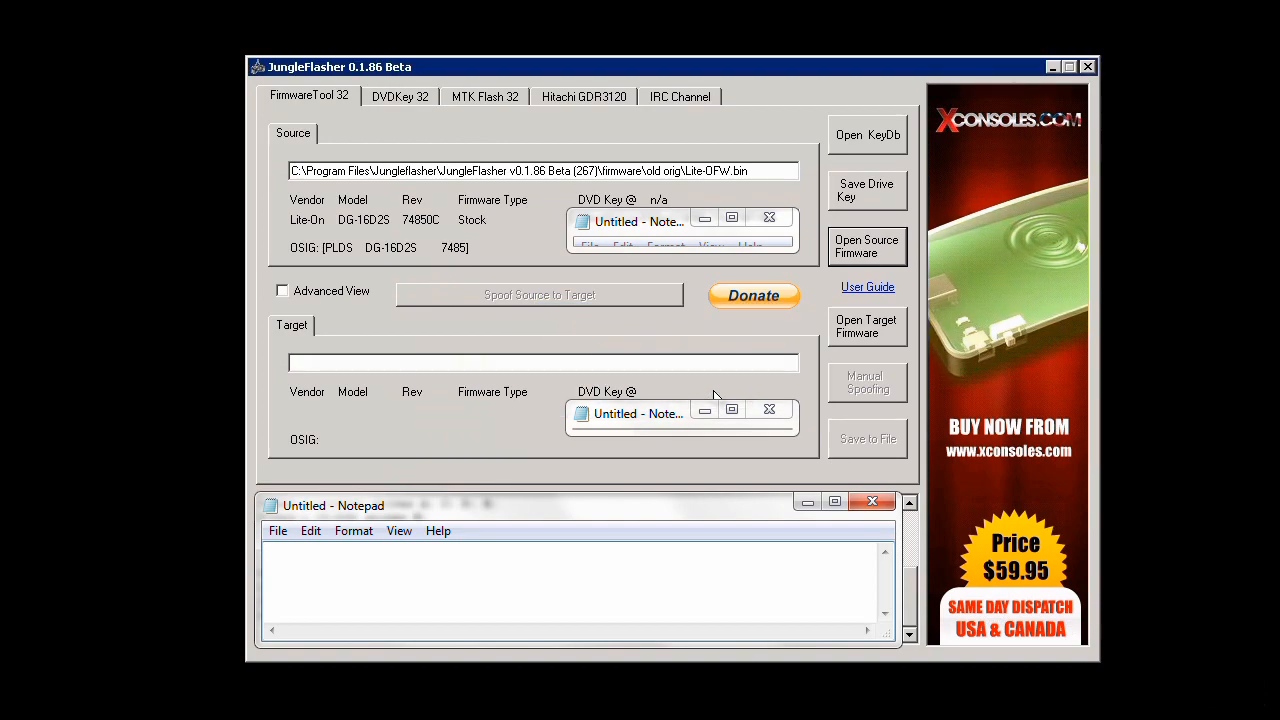
- Load LTPlus-025v1.91.bin as target firmware, showing Lite-On DG-16D2S LT-Plus 1.91
left_click(866, 328)
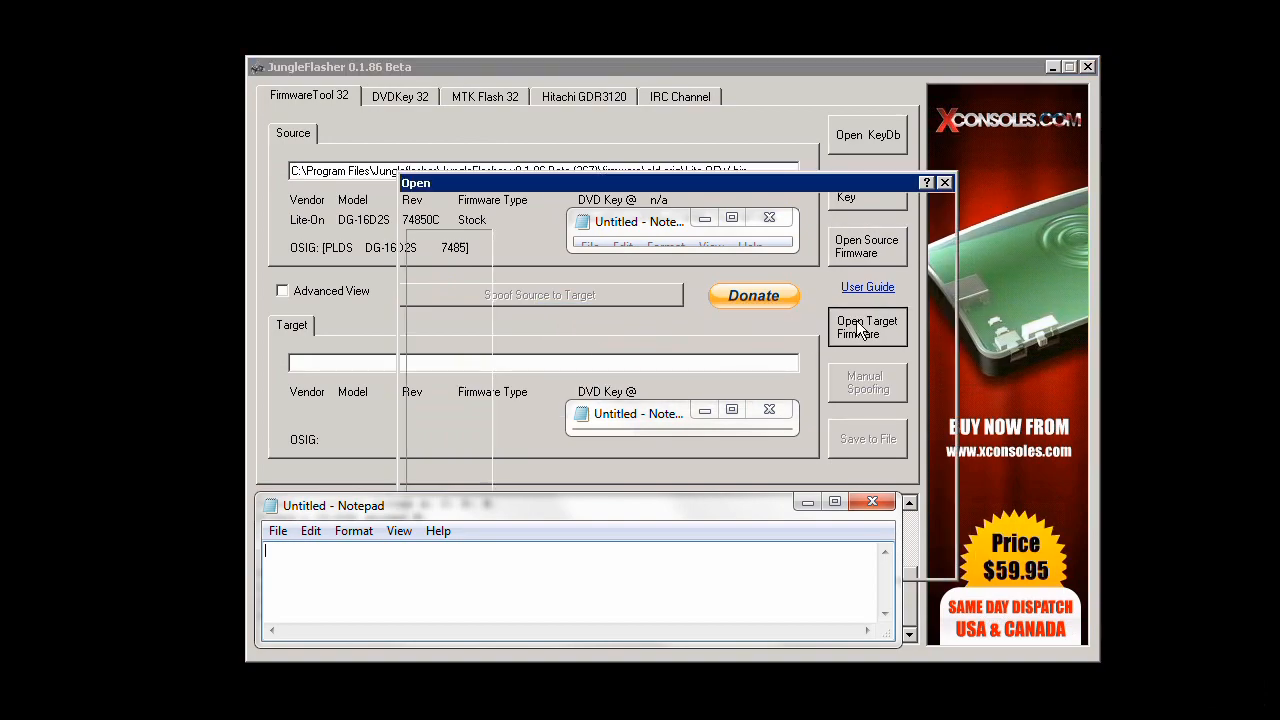
left_click(868, 328)
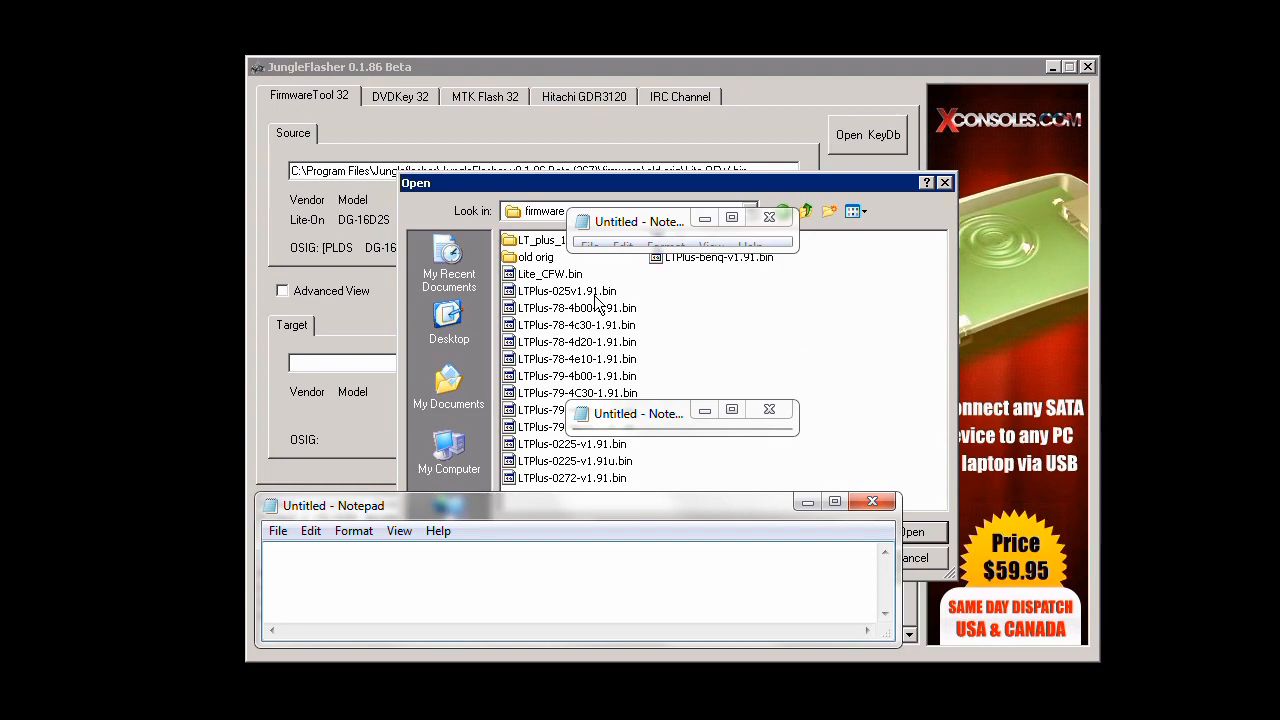
left_click(566, 292)
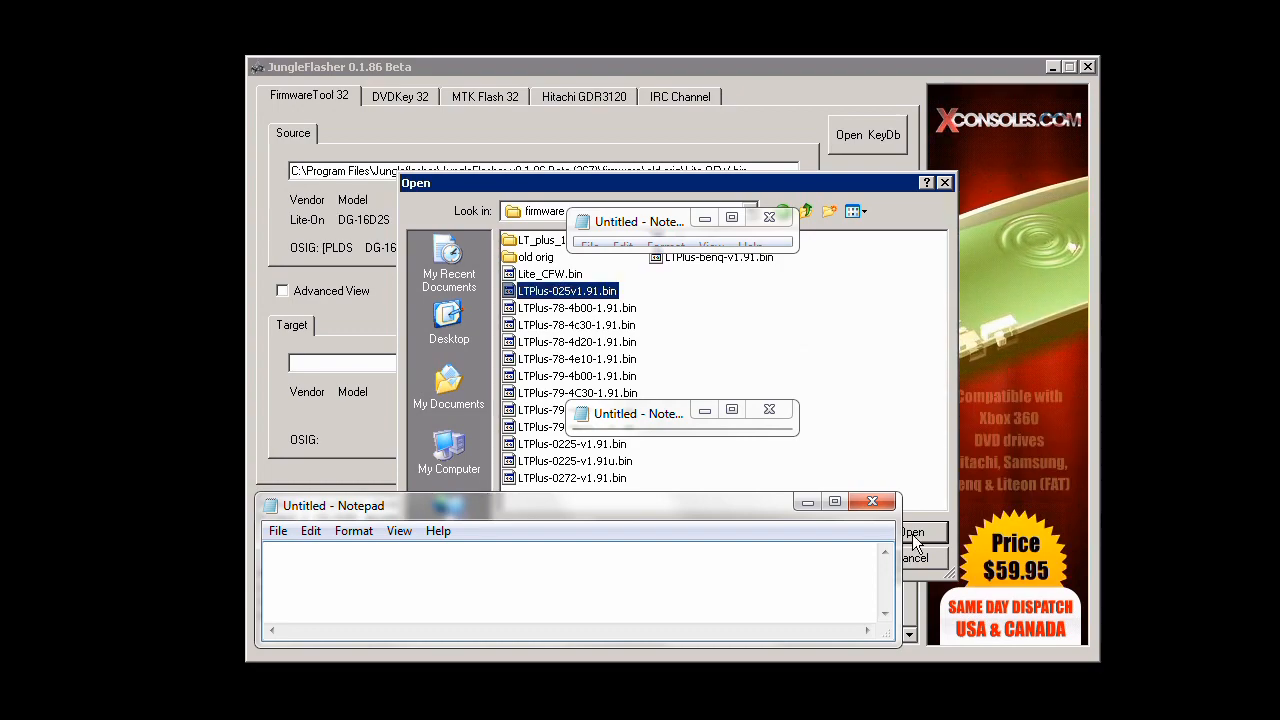
left_click(912, 532)
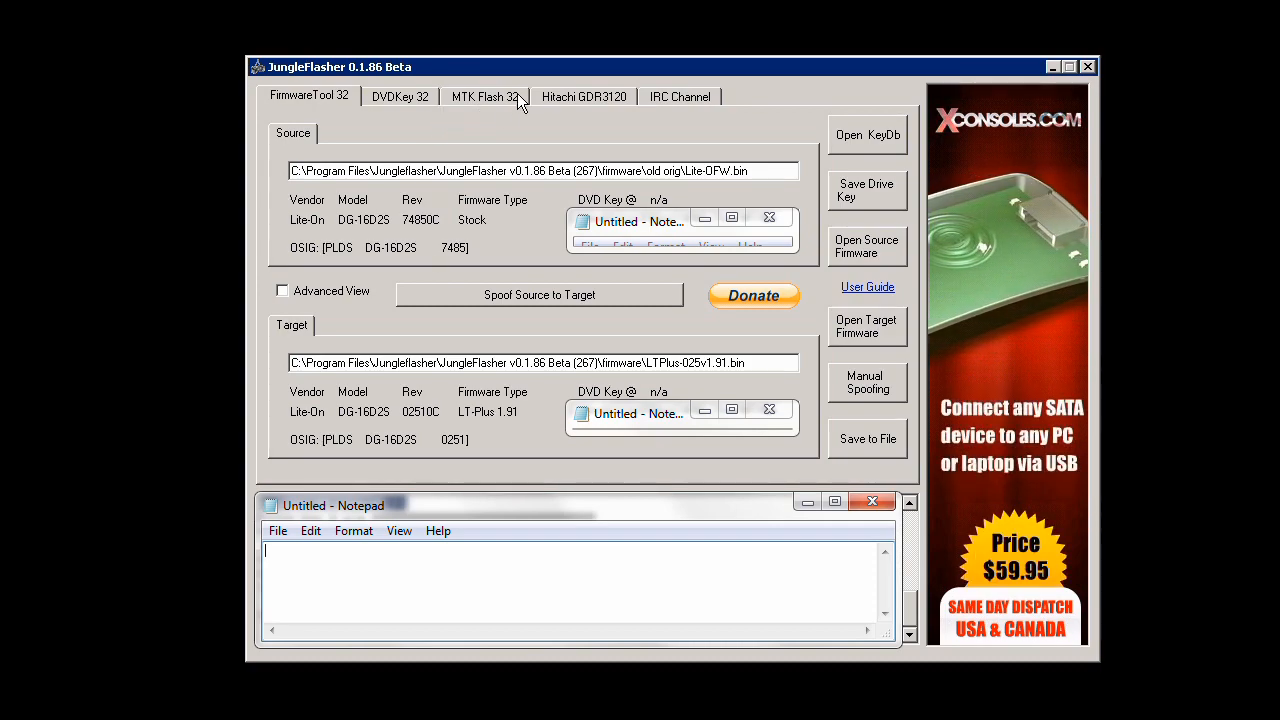
- Send Lite-On Erase from MTK Flash 32, the log returning Status 0xD0 and Device Intro failed
left_click(484, 96)
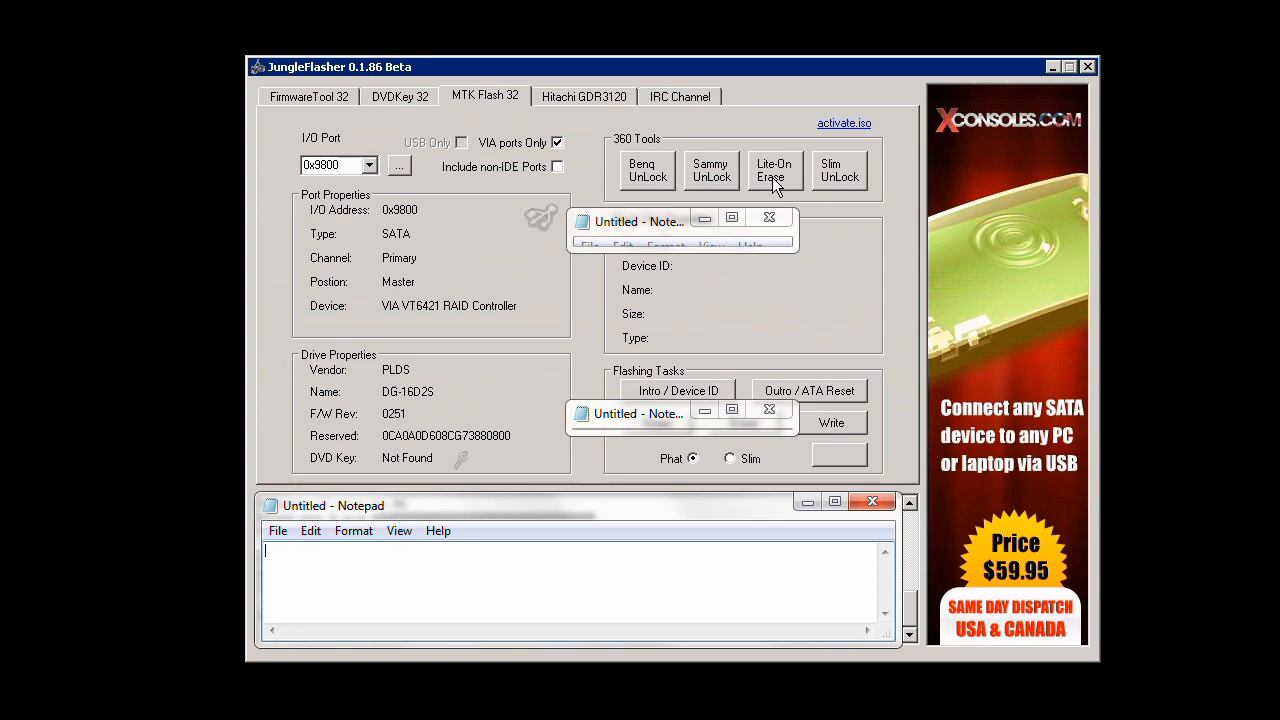
left_click(772, 170)
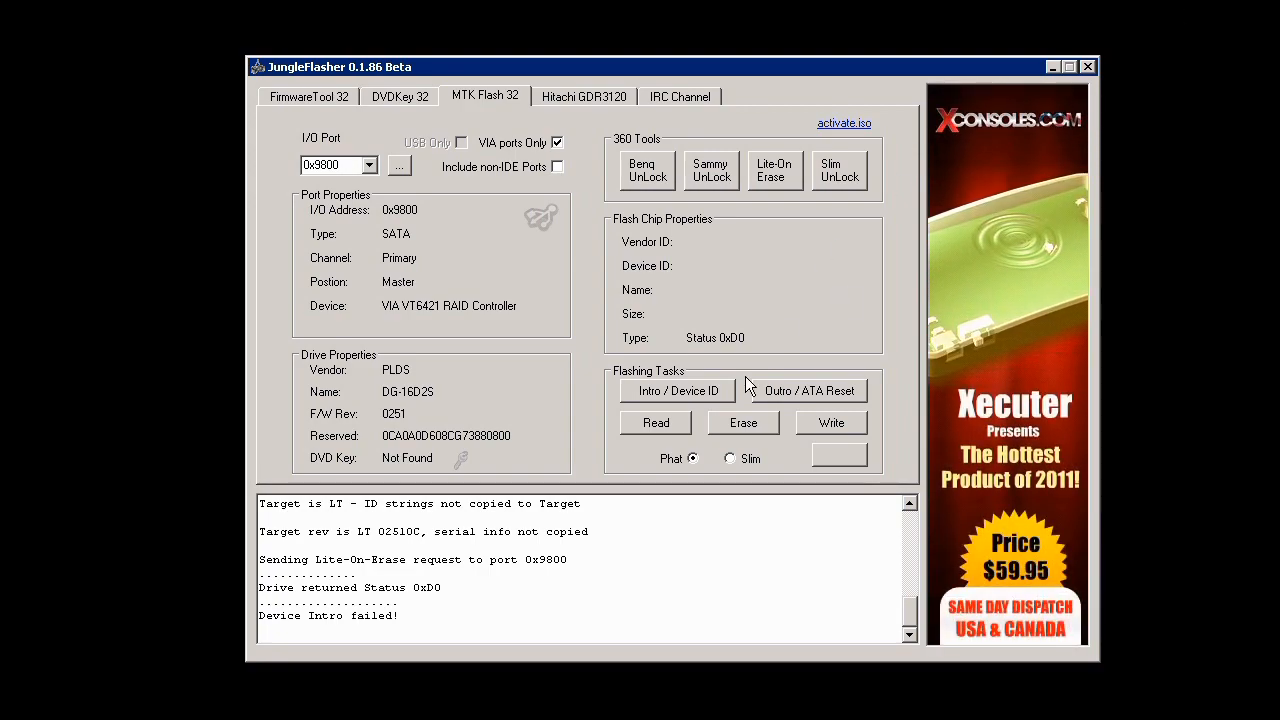
- Run Intro / Device ID and resend it, identifying the flash as MXIC MX25L2005, 262144 bytes
left_click(676, 390)
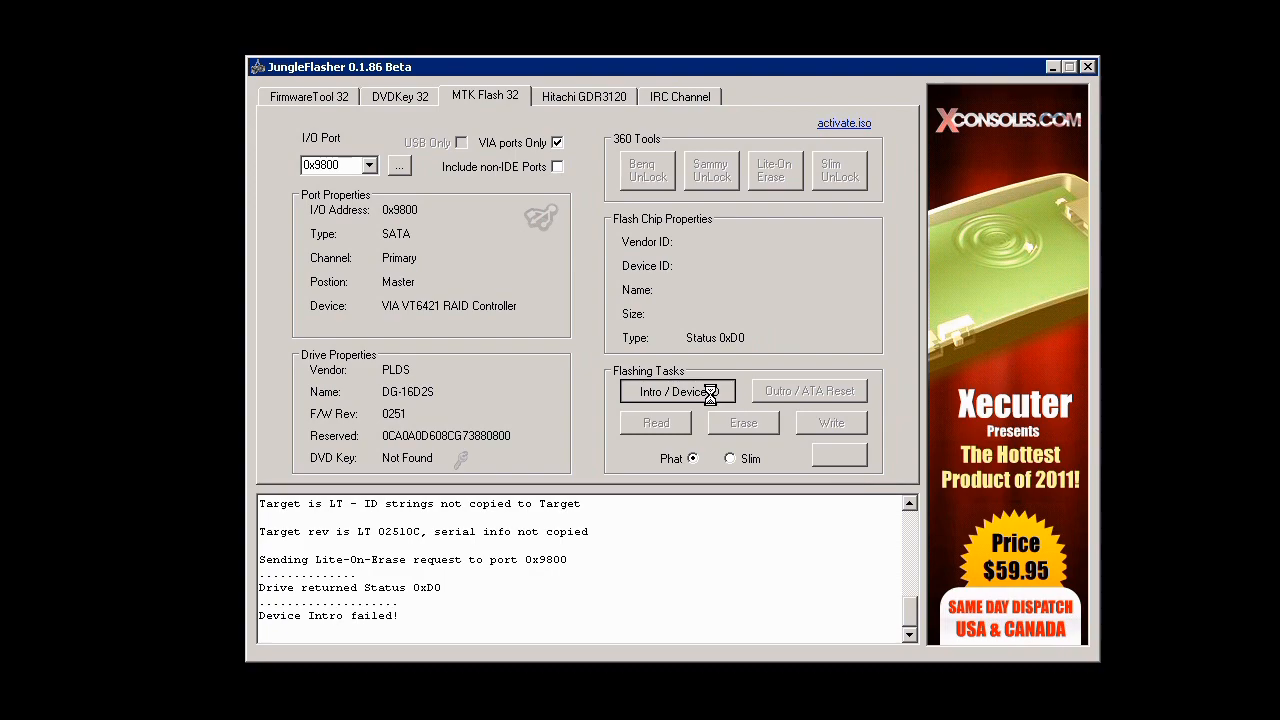
left_click(678, 390)
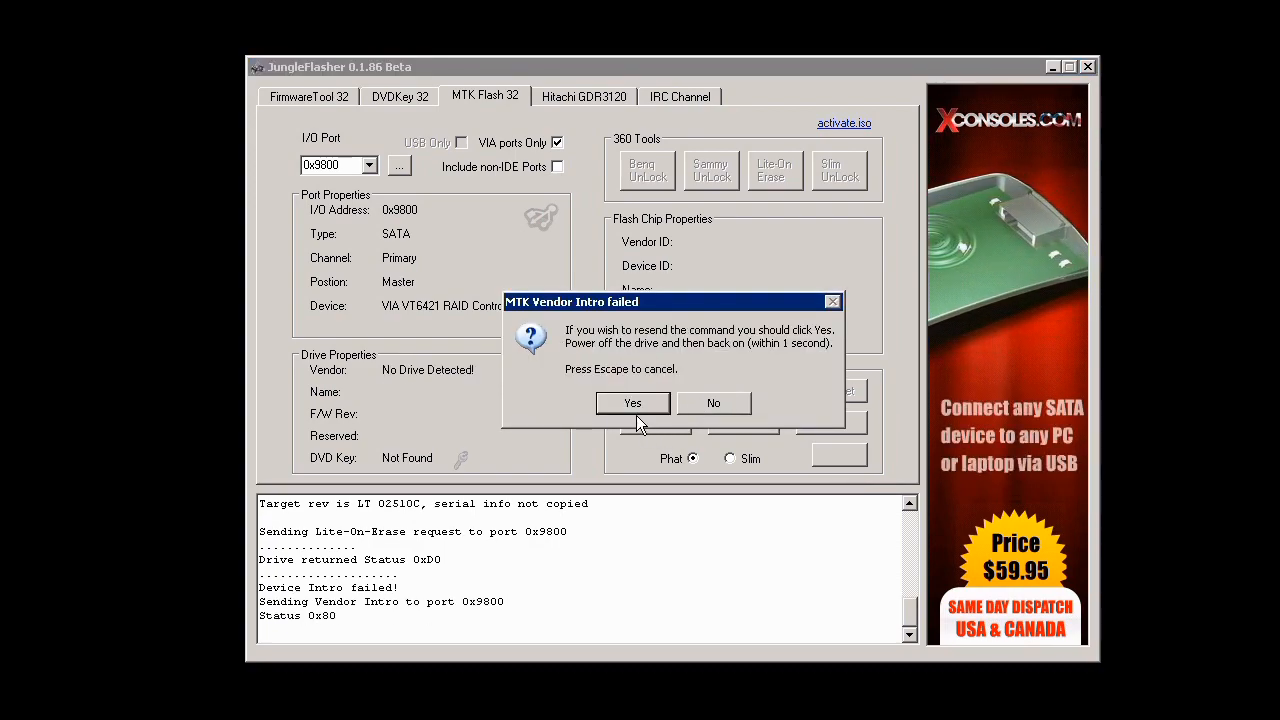
left_click(632, 402)
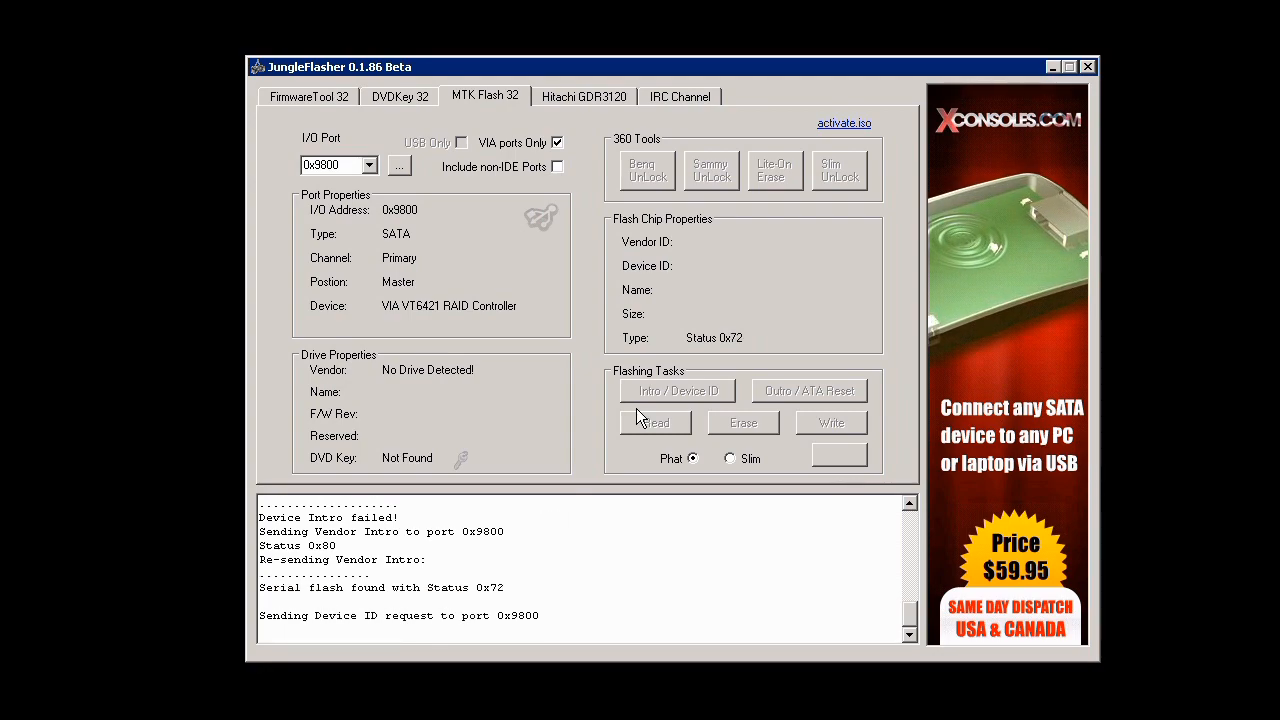
left_click(656, 422)
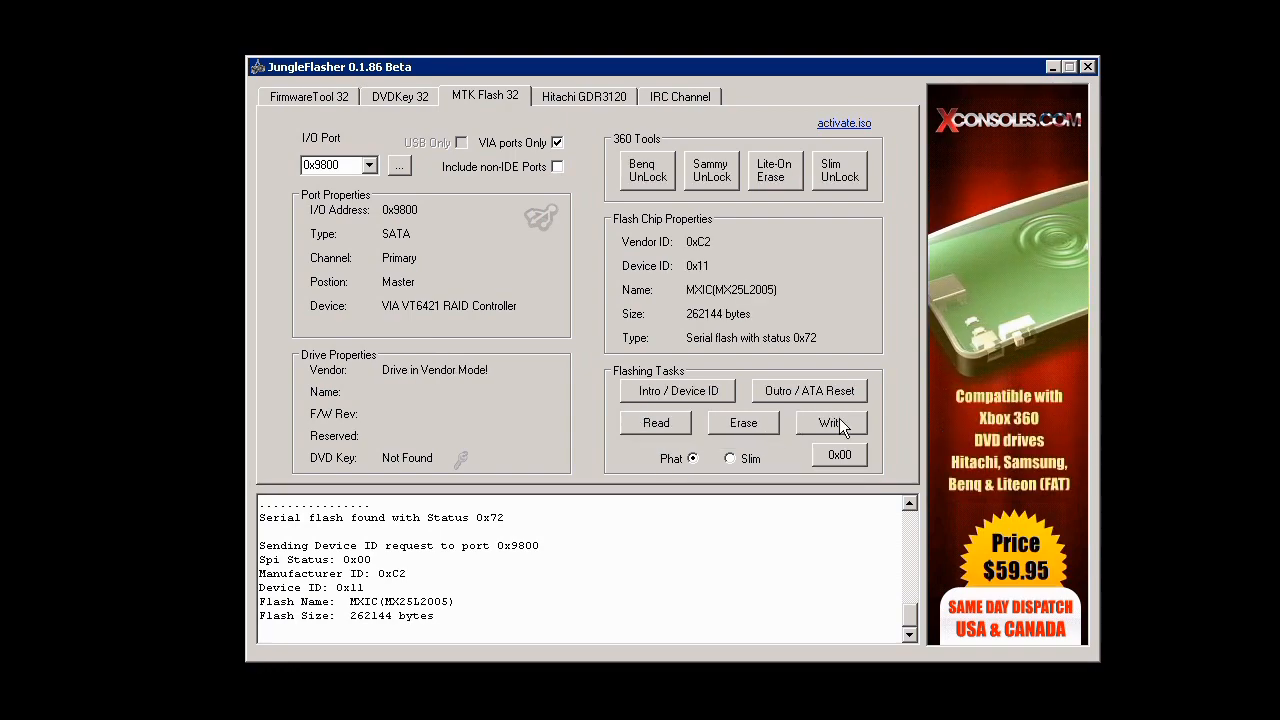
- Write the firmware until Write verified OK, then Outro / ATA Reset back to PLDS DG-16D2S
left_click(832, 422)
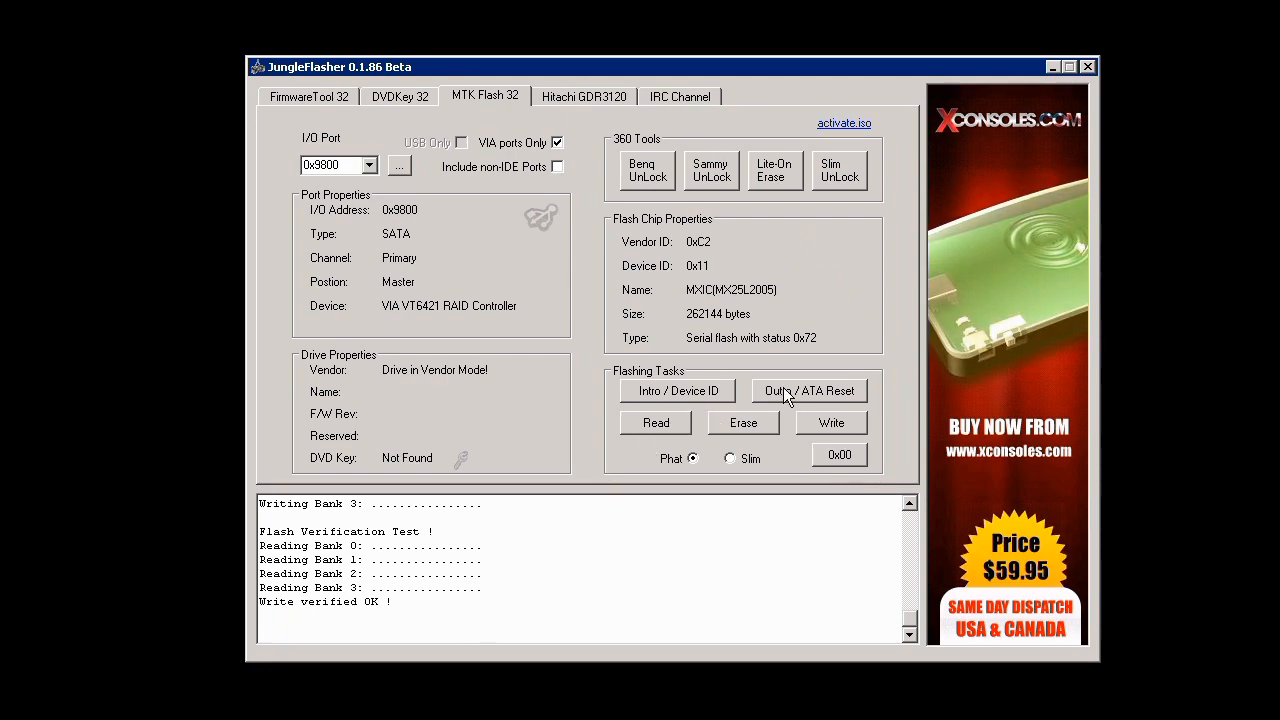
left_click(808, 390)
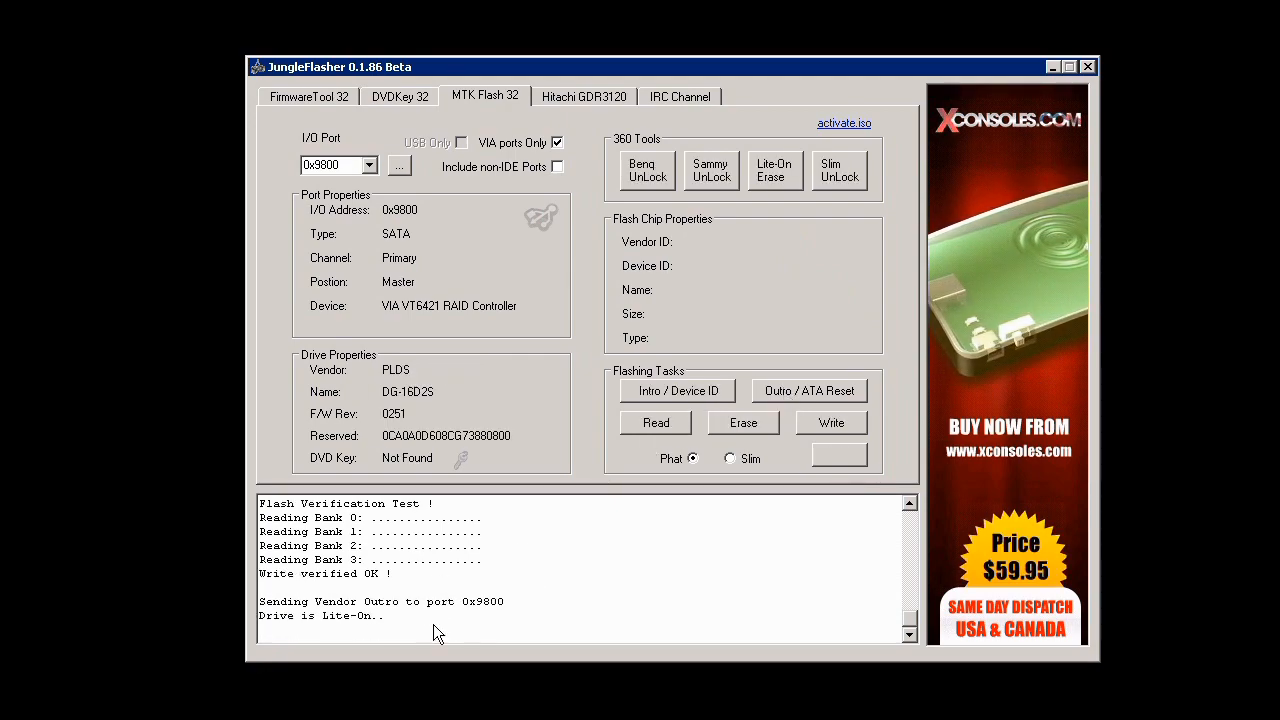